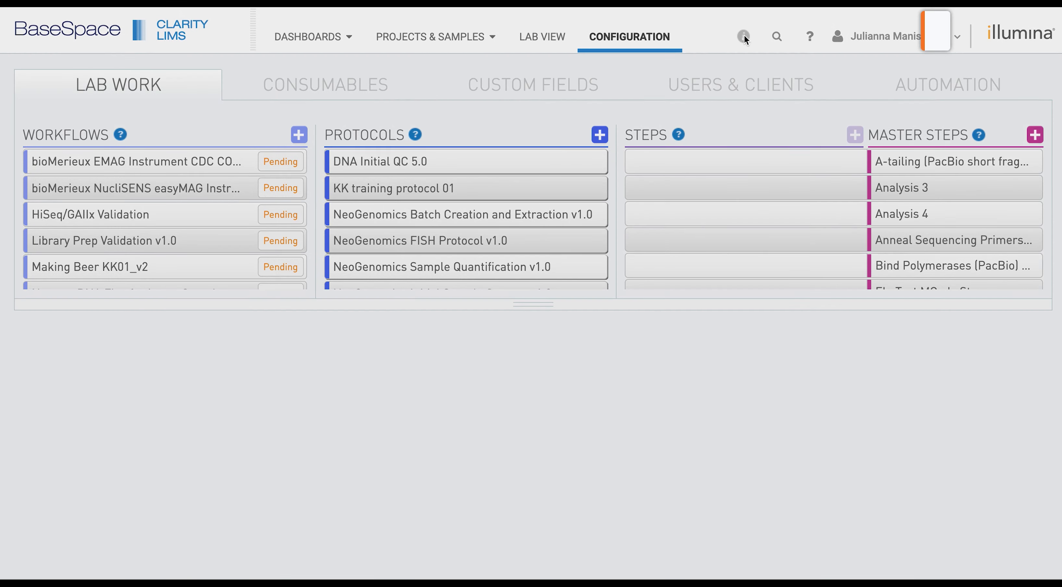
# Step: Show the 'How can we help you?' guided-help list of configuration walkthroughs
pyautogui.click(743, 36)
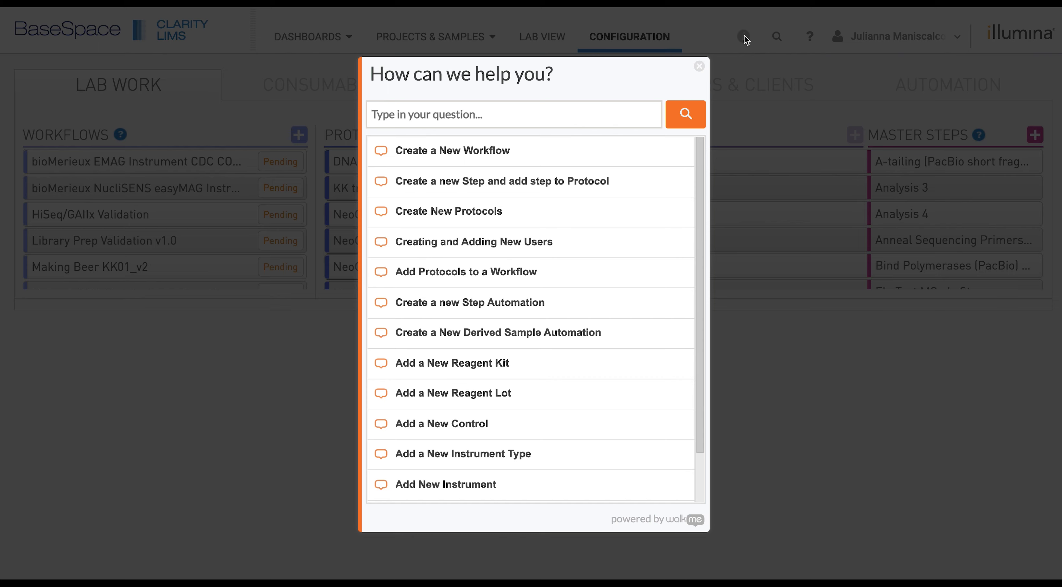
pyautogui.moveTo(534, 72)
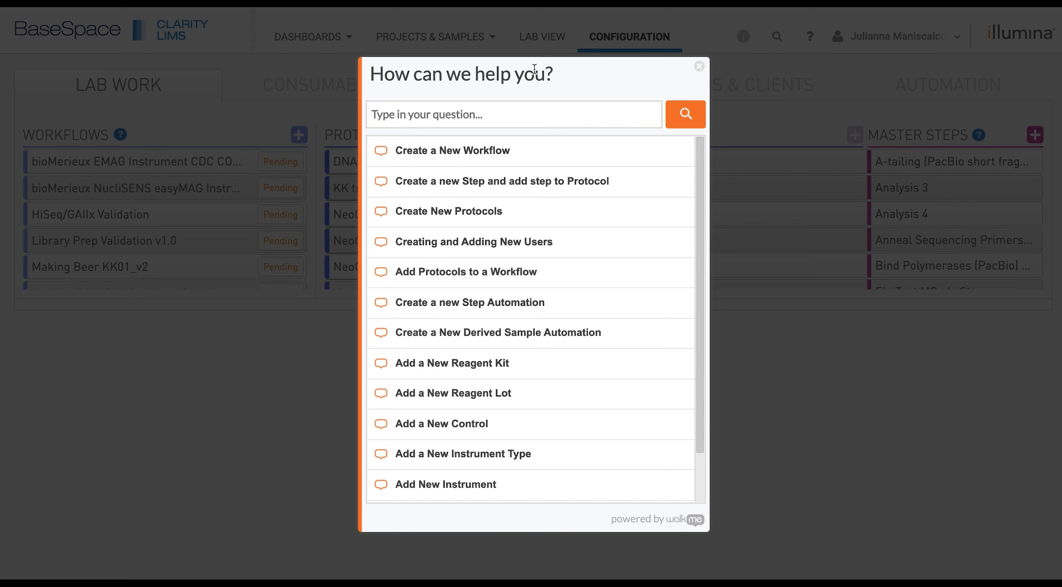
pyautogui.moveTo(647, 80)
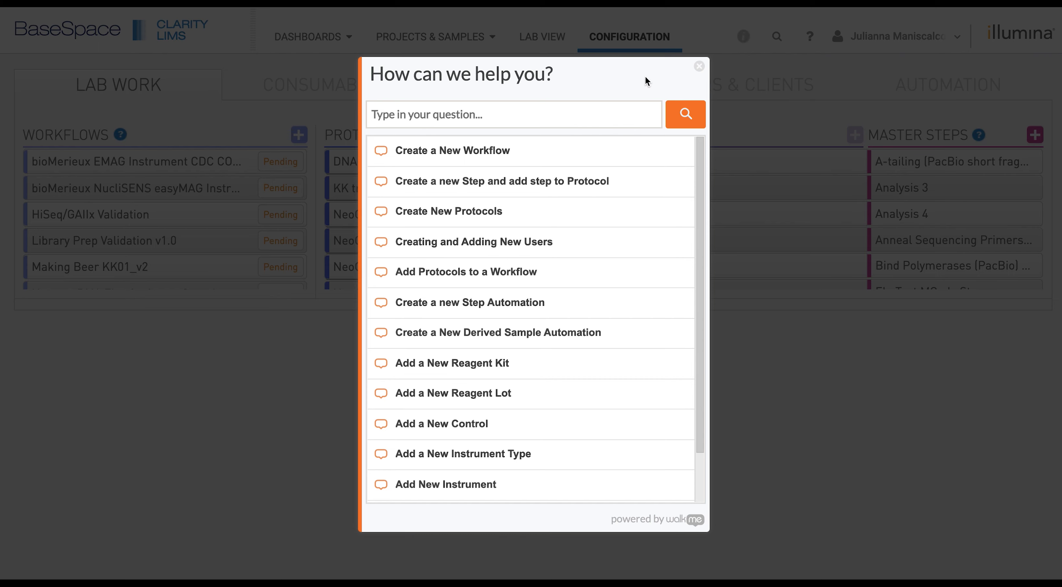
# Step: Close the help panel and show the Consumables Instruments list of instrument types
pyautogui.click(699, 66)
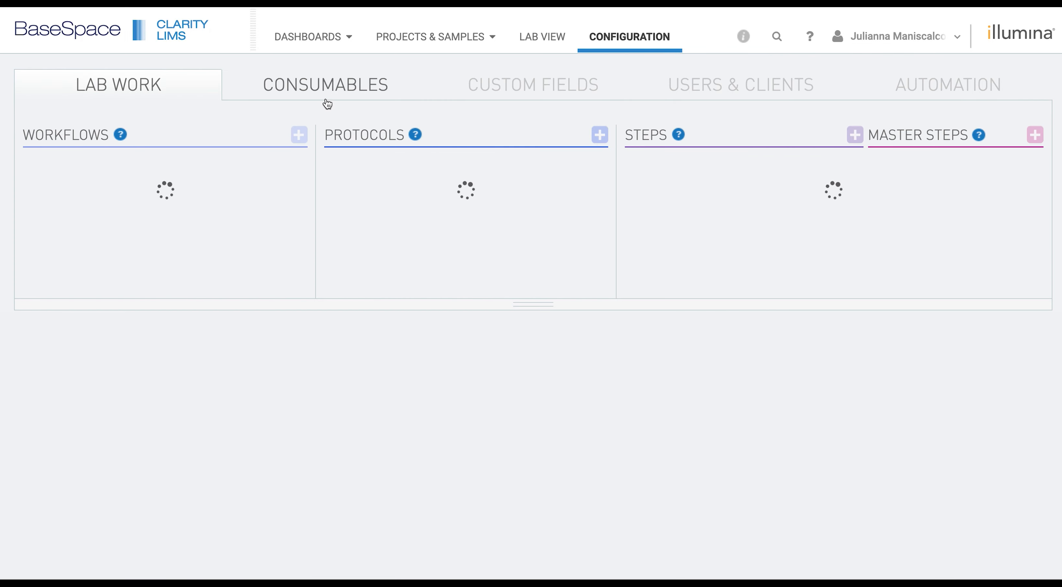
pyautogui.moveTo(334, 94)
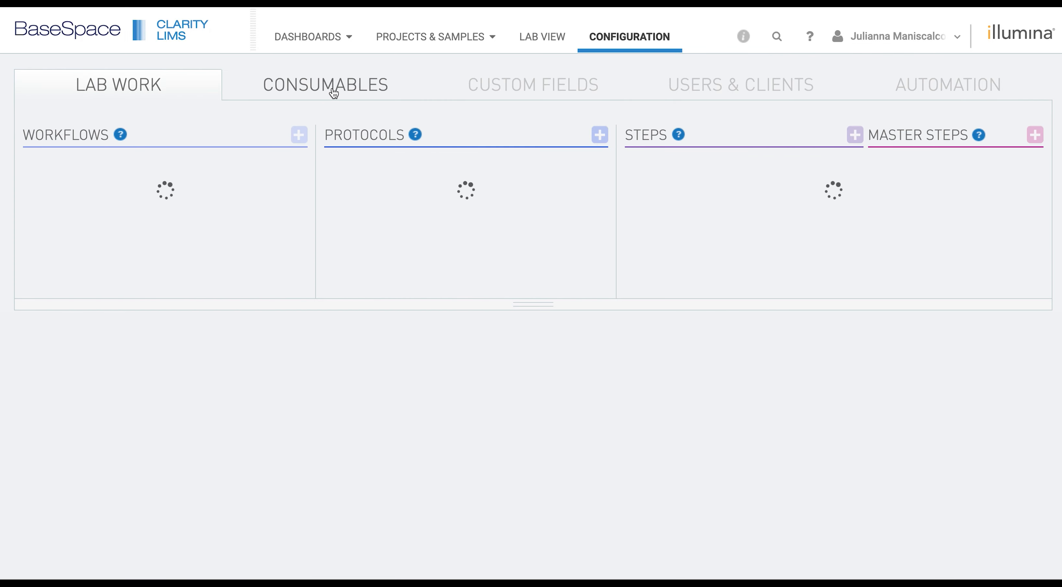
pyautogui.click(327, 85)
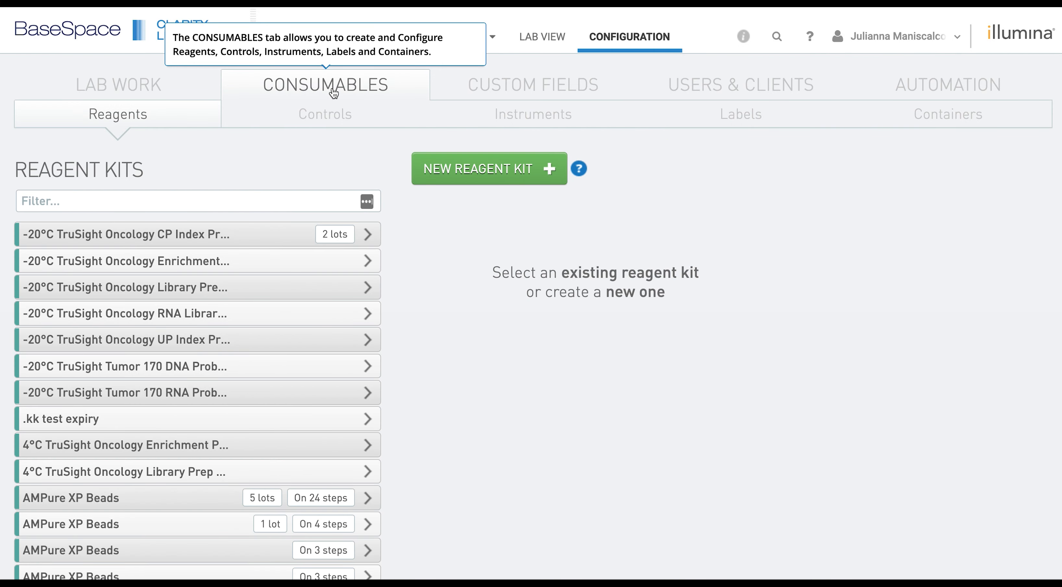
pyautogui.click(533, 114)
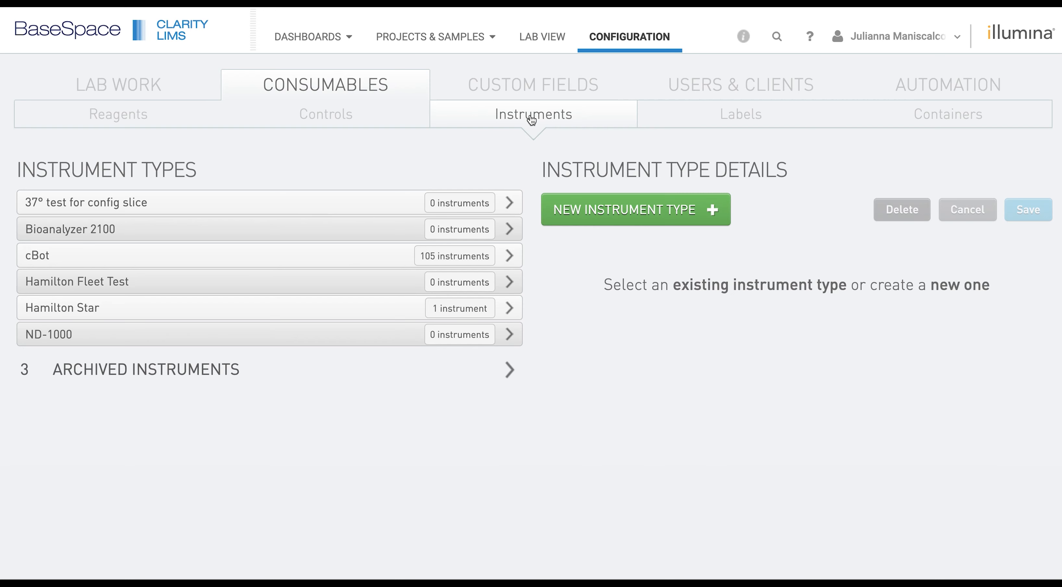
pyautogui.moveTo(623, 227)
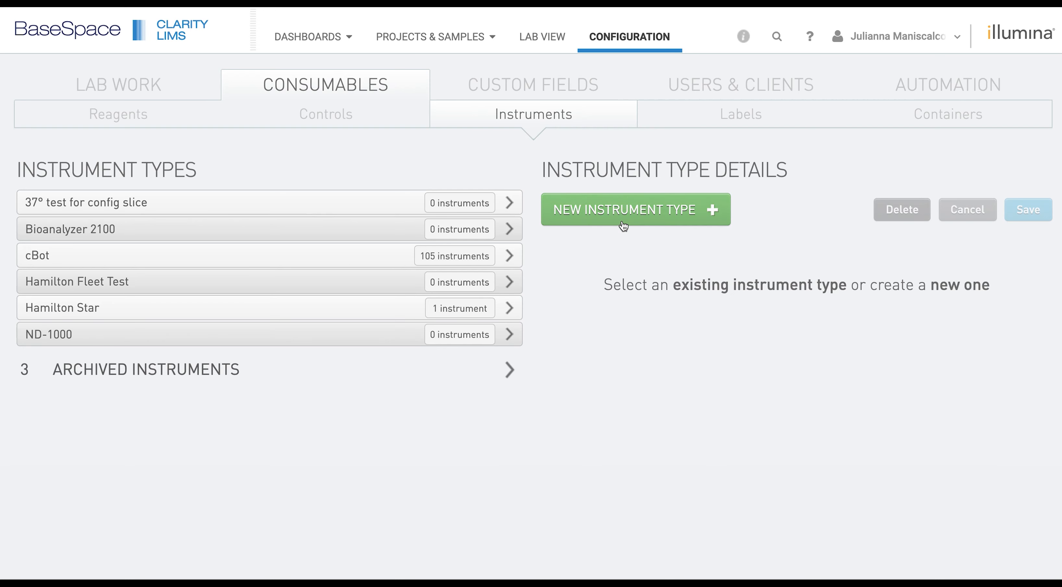
# Step: Save a new instrument type 'Pre-Lab Hamiltons' with vendor Hamilton
pyautogui.click(622, 215)
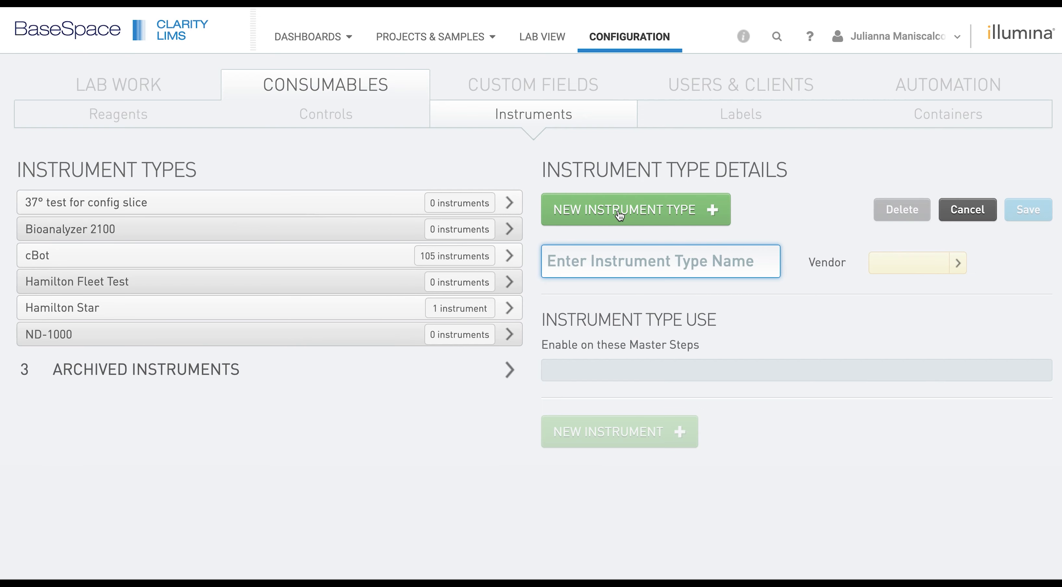
pyautogui.moveTo(898, 294)
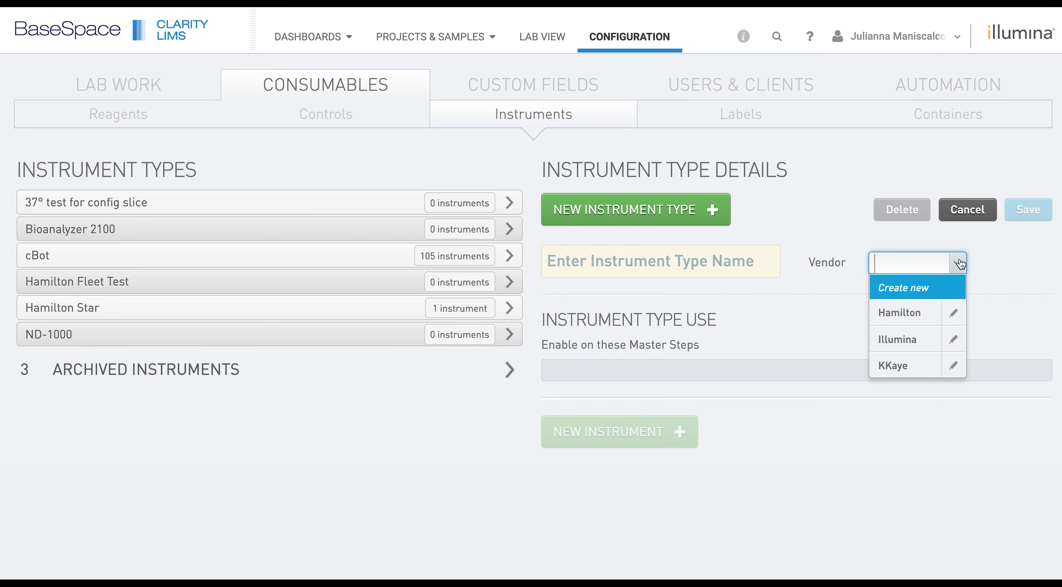
pyautogui.moveTo(942, 275)
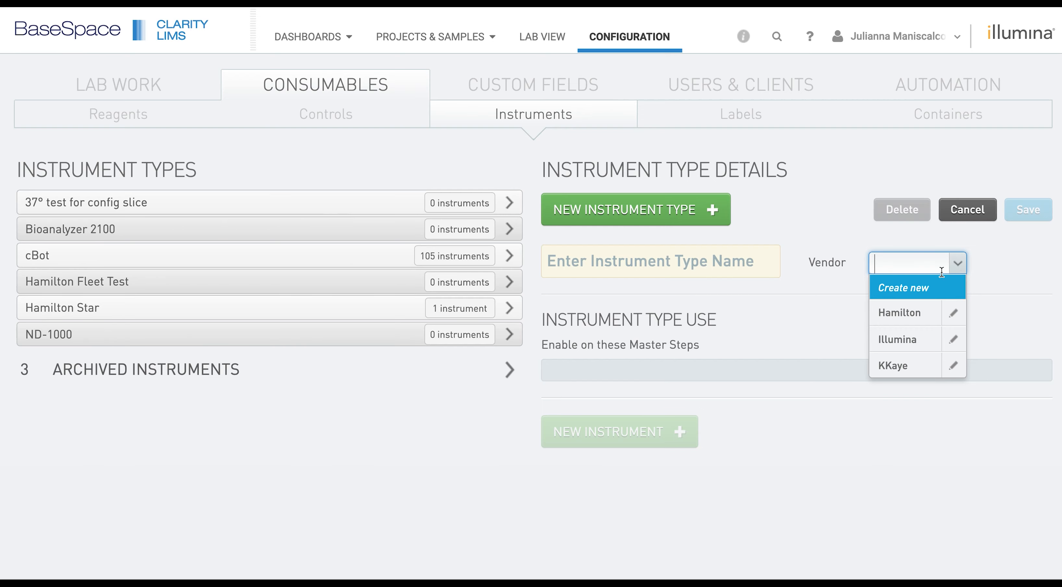
pyautogui.click(900, 313)
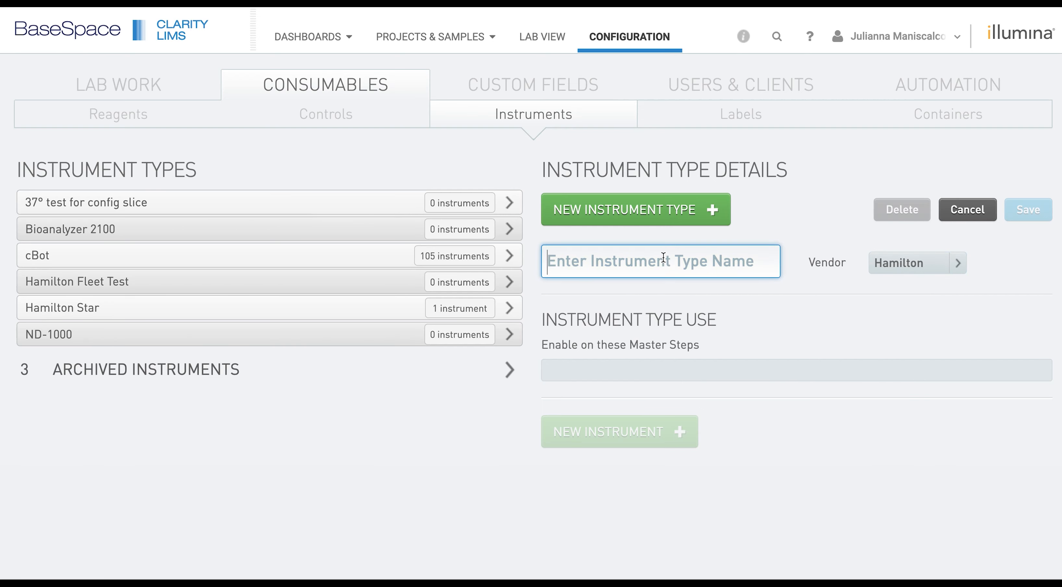
pyautogui.write('Pre-Lab')
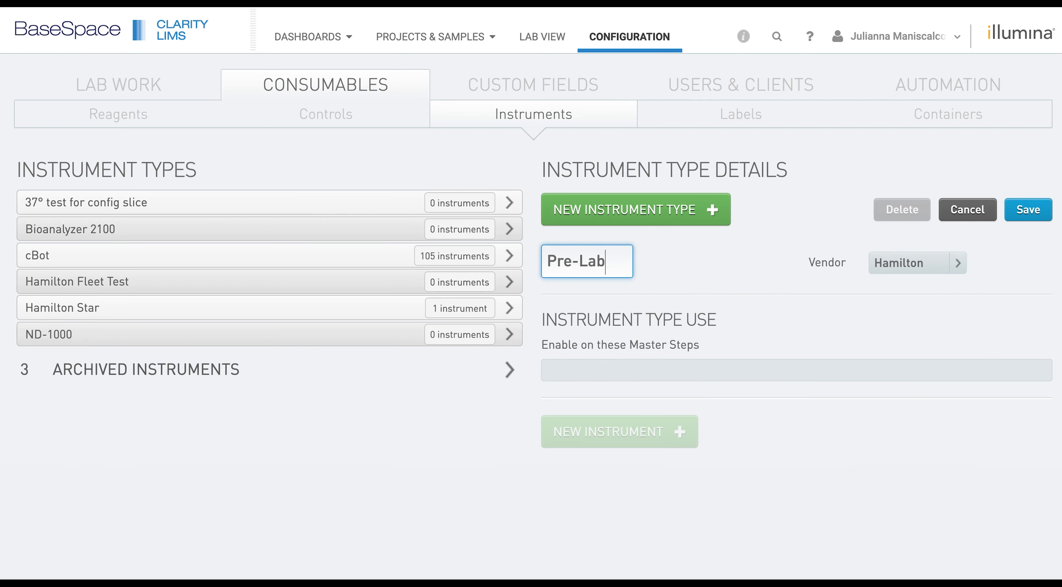
pyautogui.write('Hamiltons')
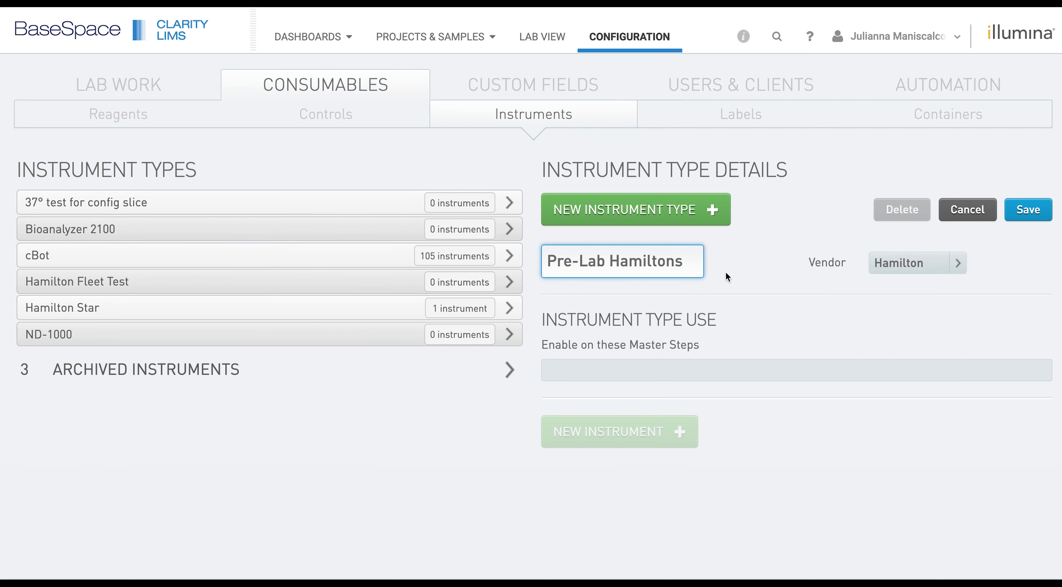
pyautogui.moveTo(776, 308)
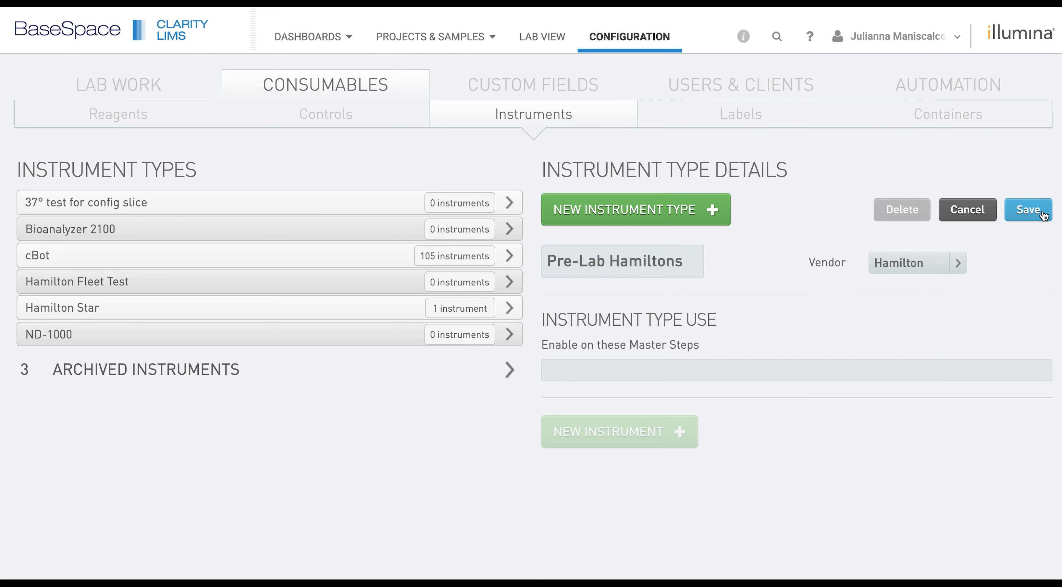
pyautogui.click(1028, 209)
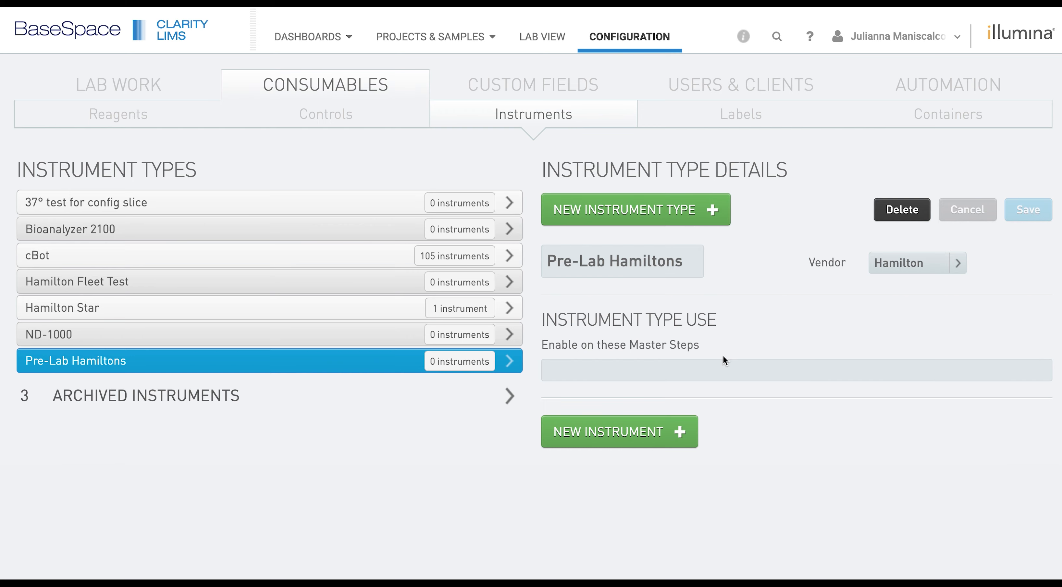
pyautogui.moveTo(634, 440)
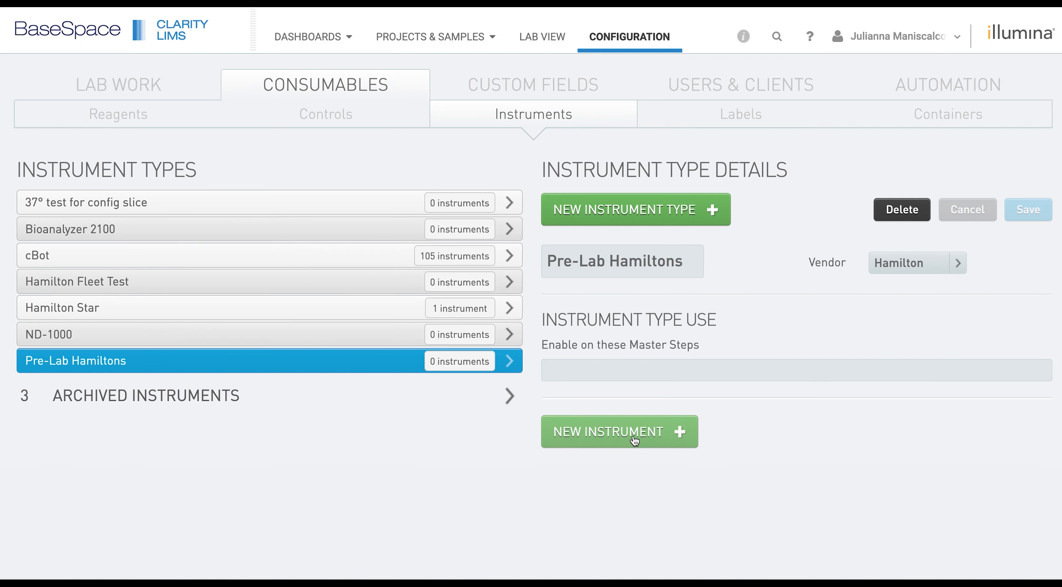
# Step: Save instrument 'Hamilton 1', serial 12345678, expiring Dec 14, 2021, under Pre-Lab Hamiltons
pyautogui.click(634, 441)
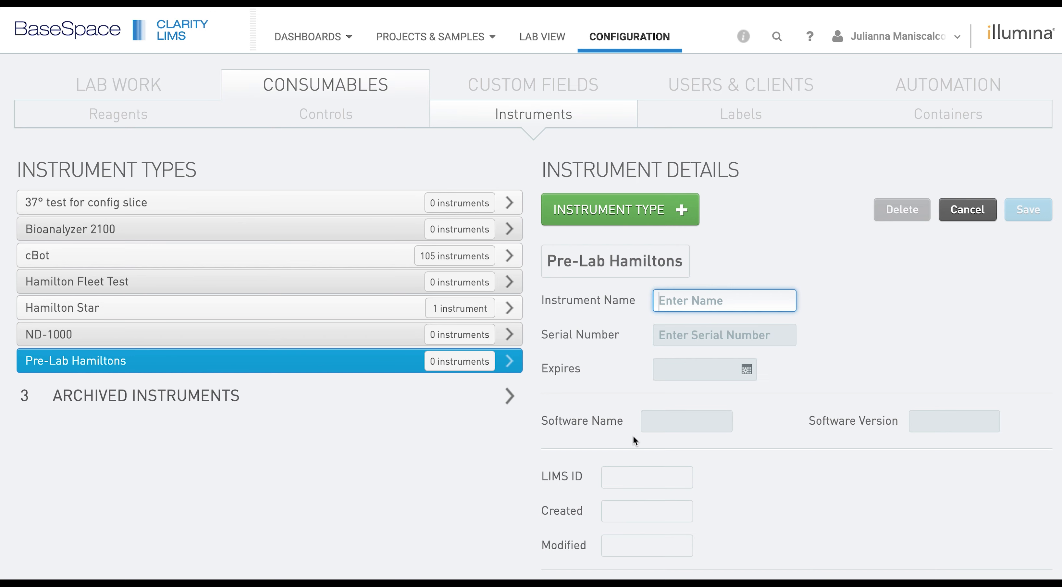
pyautogui.write('Hamilton')
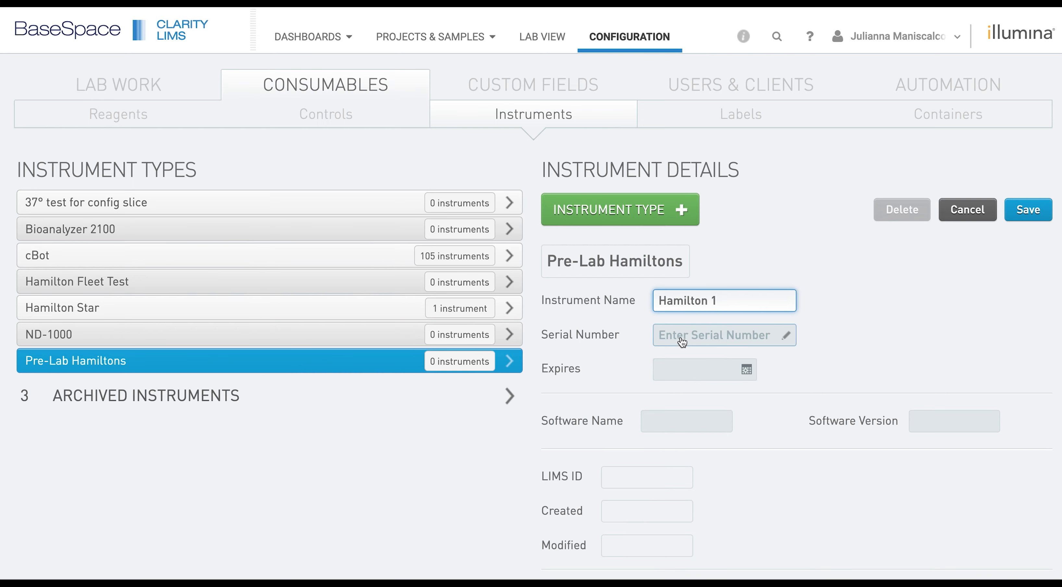
pyautogui.write('12345678')
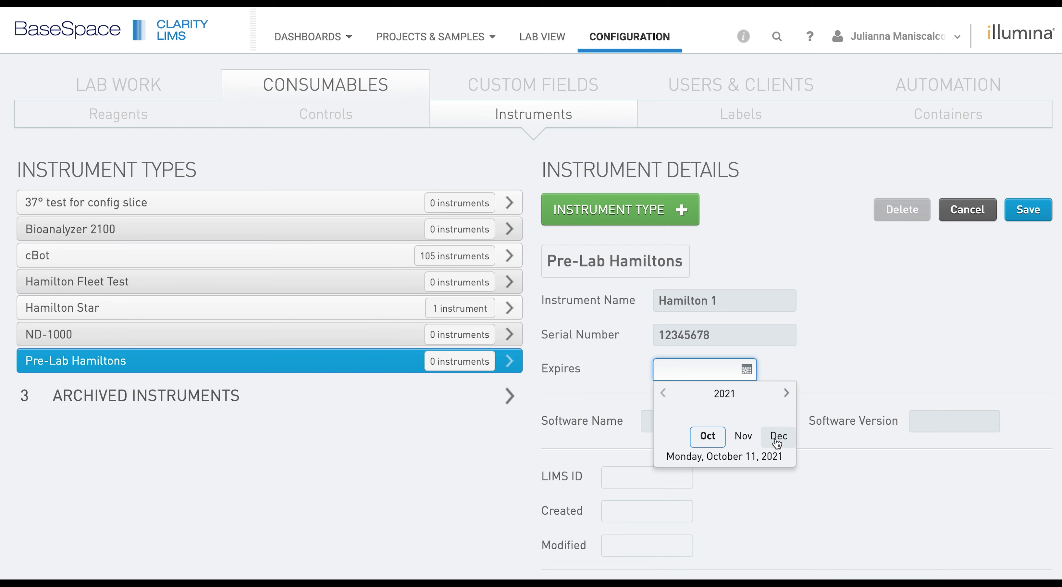
pyautogui.click(778, 436)
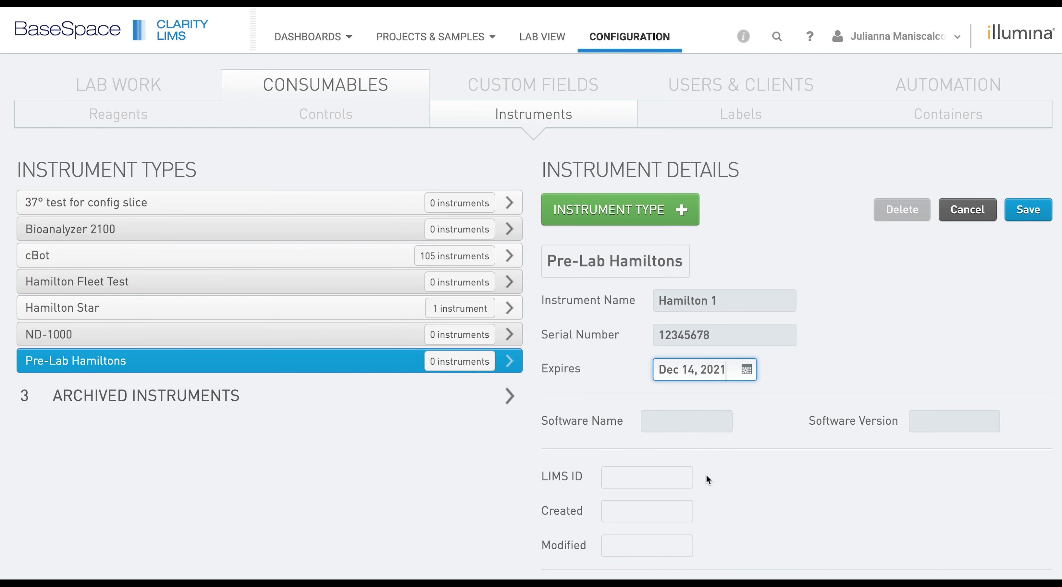
pyautogui.moveTo(774, 437)
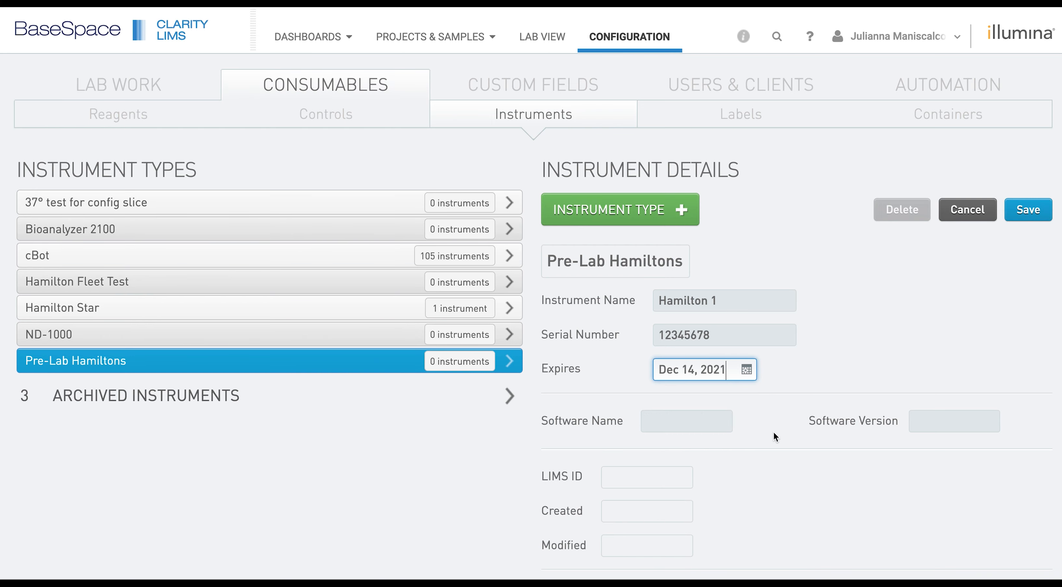
pyautogui.moveTo(765, 437)
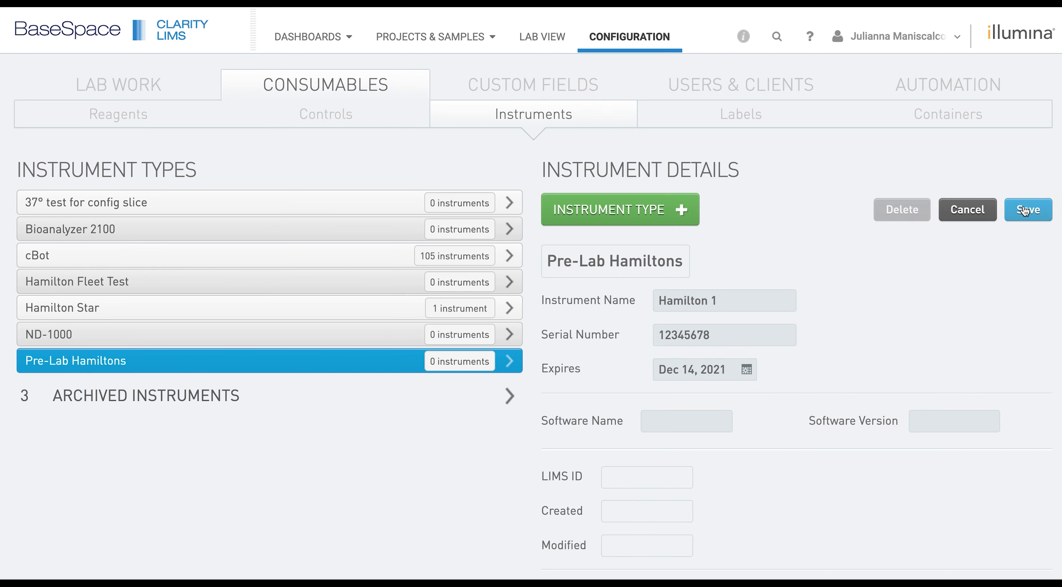
pyautogui.click(1028, 210)
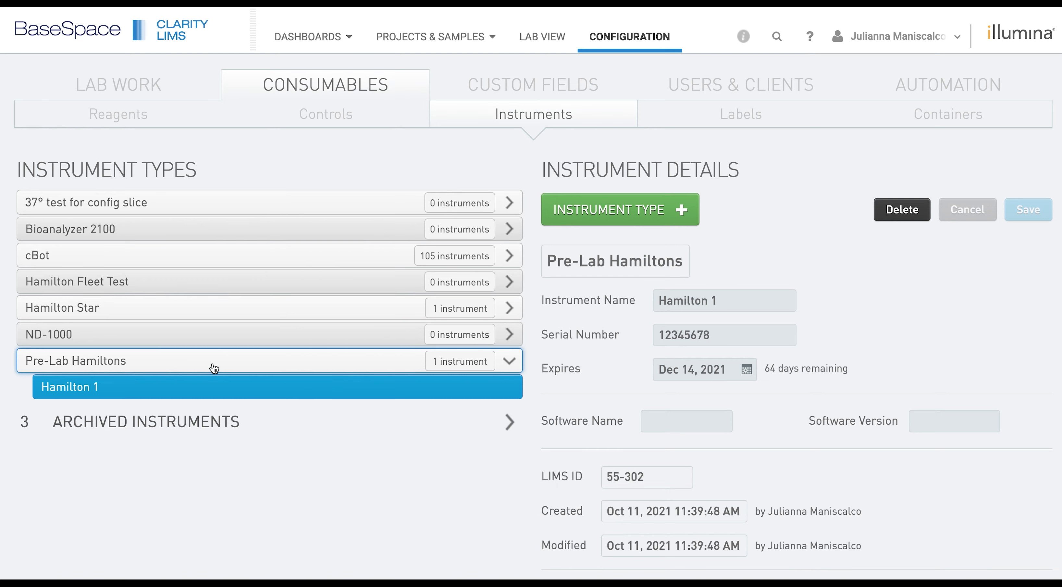
# Step: Enable Pre-Lab Hamiltons on the mRNA Purification, Fragmentation & cDNA synthesis (TruSeq RNA) 5.0 master step and save
pyautogui.click(76, 361)
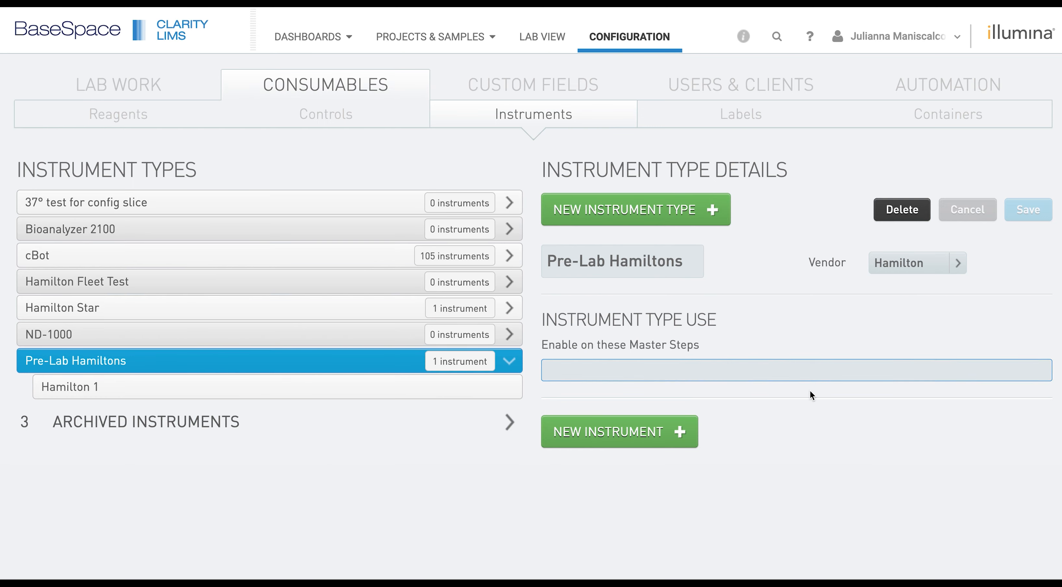
pyautogui.moveTo(764, 370)
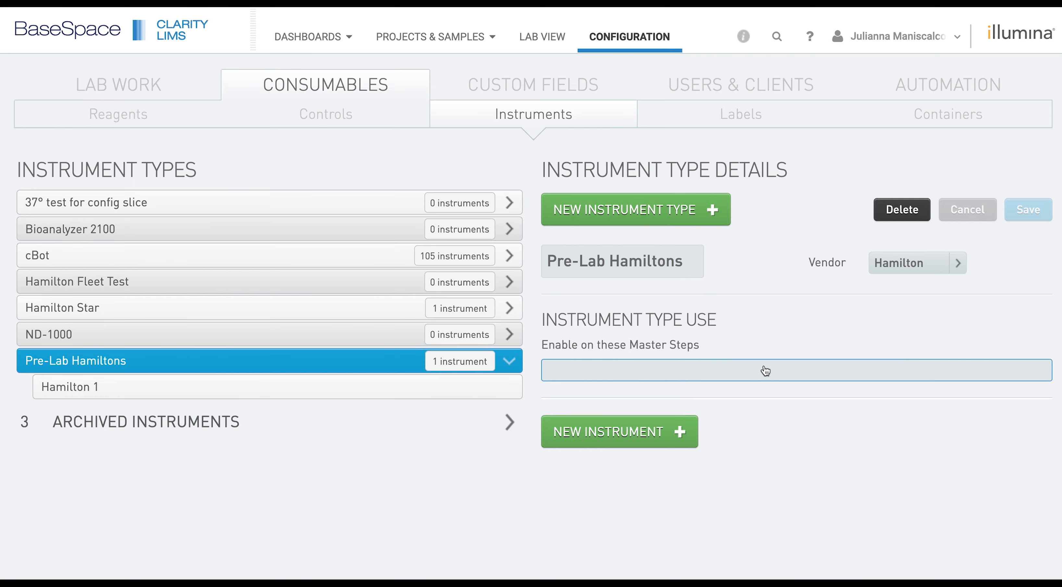
pyautogui.click(765, 371)
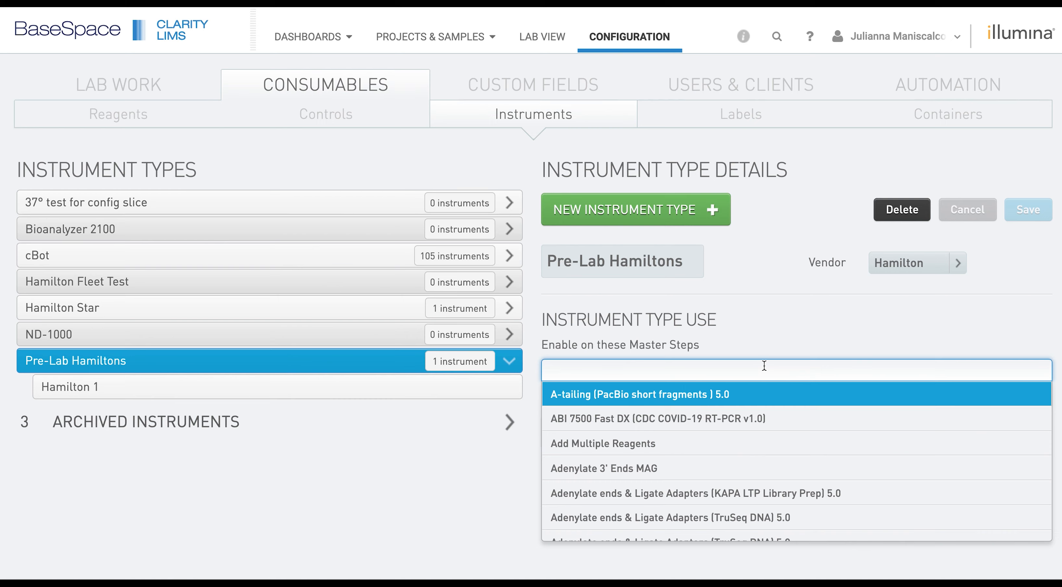
pyautogui.write('m')
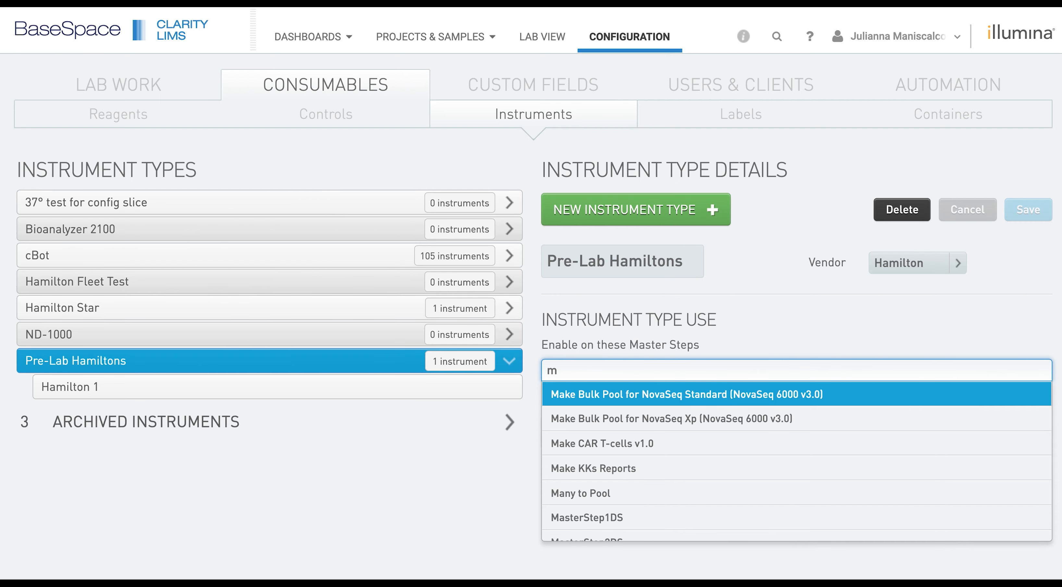
pyautogui.write('rn')
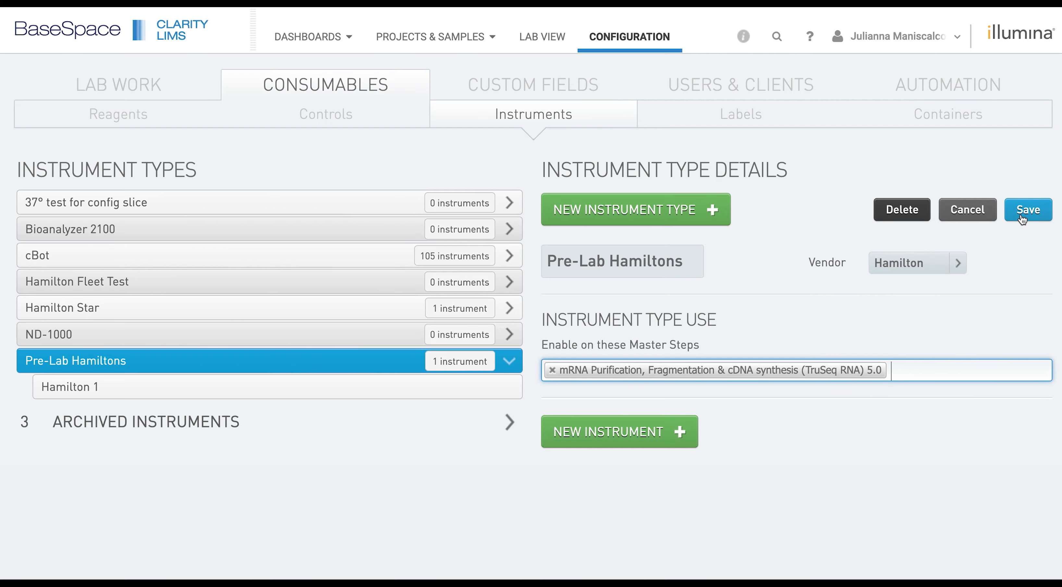
pyautogui.click(1029, 210)
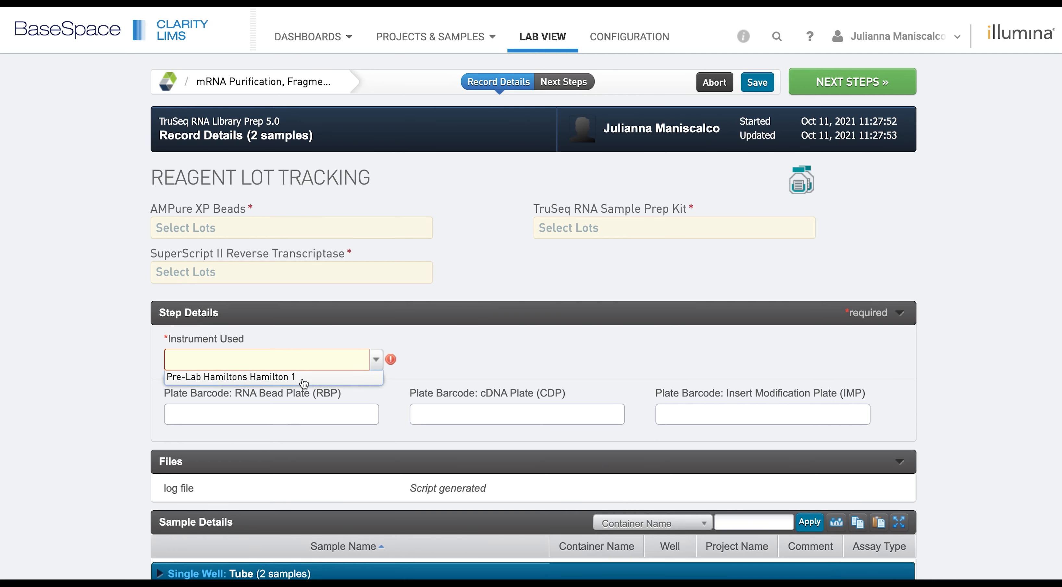
# Step: Set Instrument Used to 'Pre-Lab Hamiltons Hamilton 1' on the mRNA Purification step's Record Details
pyautogui.click(231, 377)
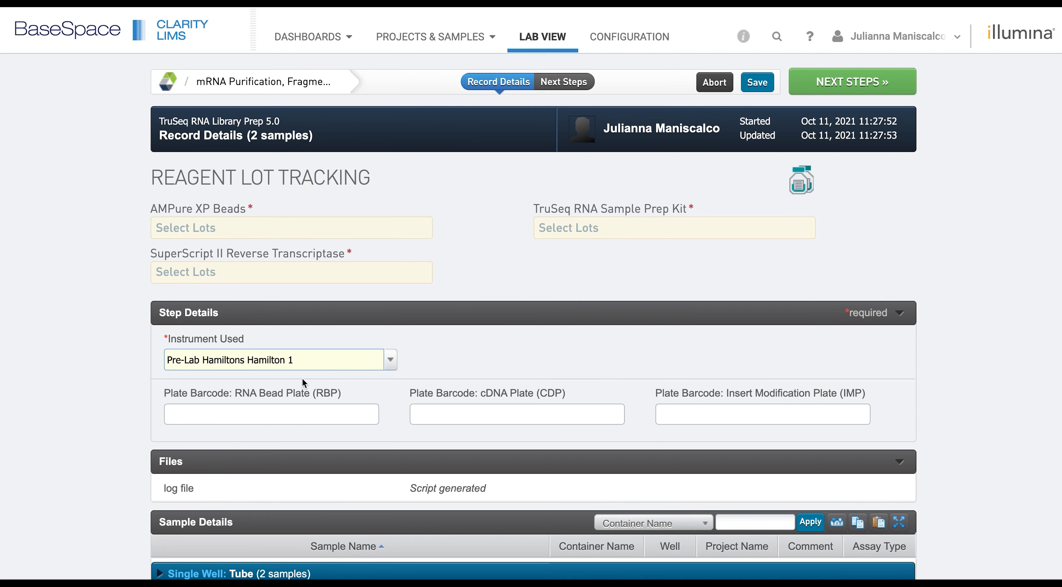